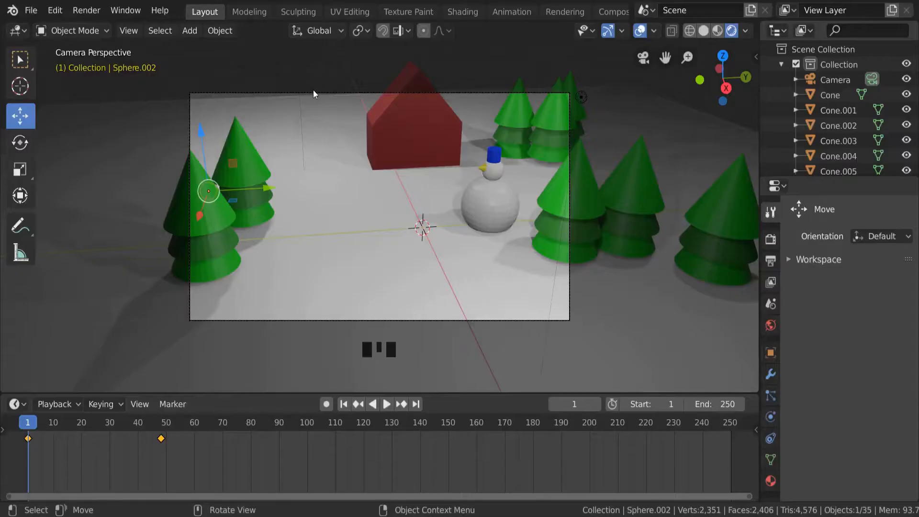
mouse_move(310, 91)
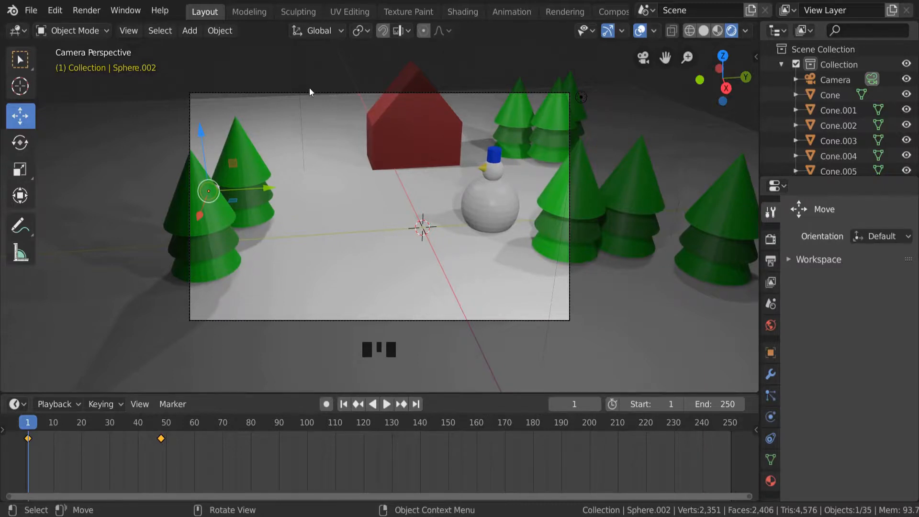
mouse_move(207, 368)
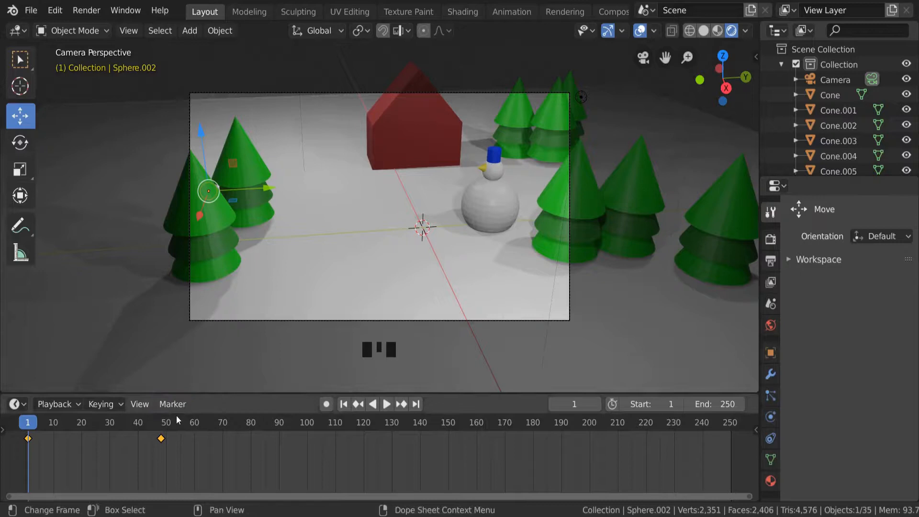
mouse_move(104, 466)
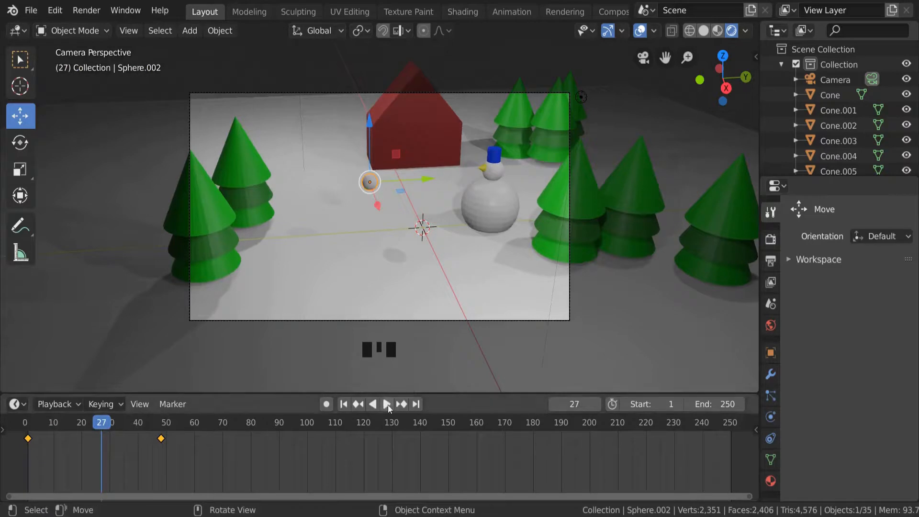
Step: Play the snowman animation and stop playback at frame 63, where the snowball's motion ends
click(385, 404)
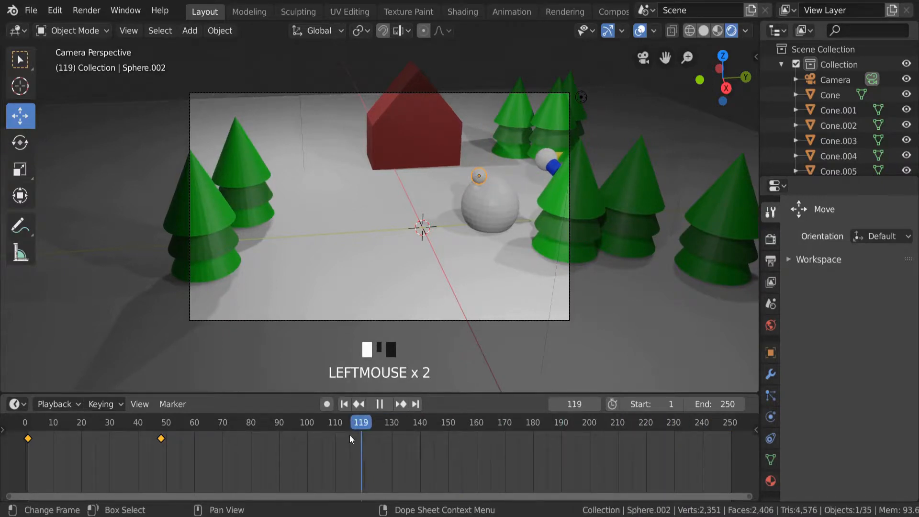
click(192, 436)
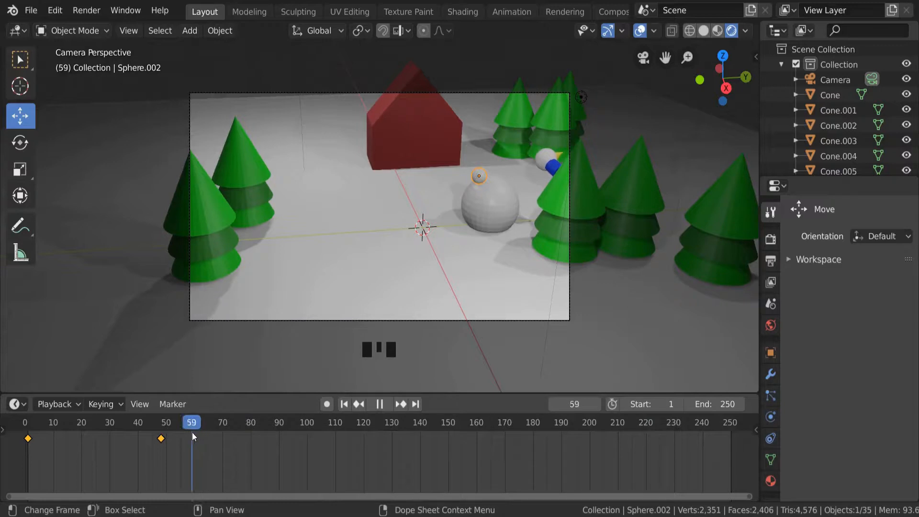
click(198, 436)
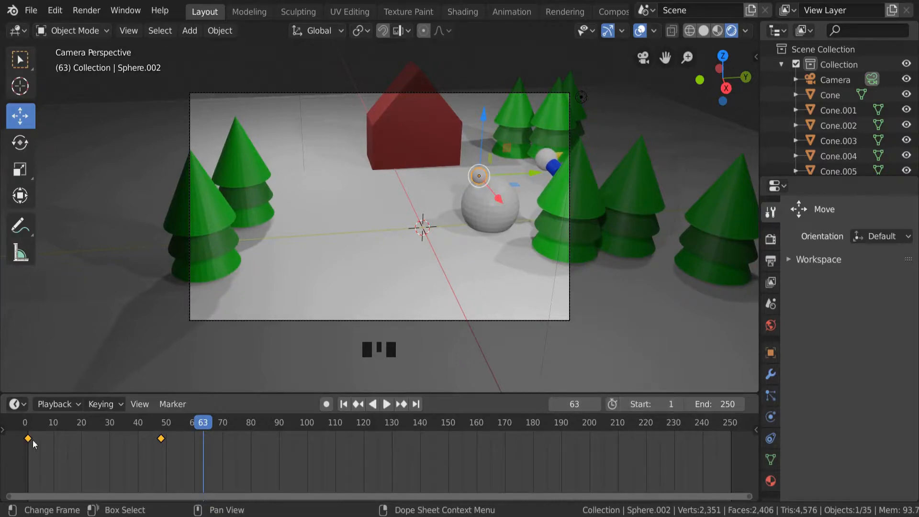
mouse_move(720, 404)
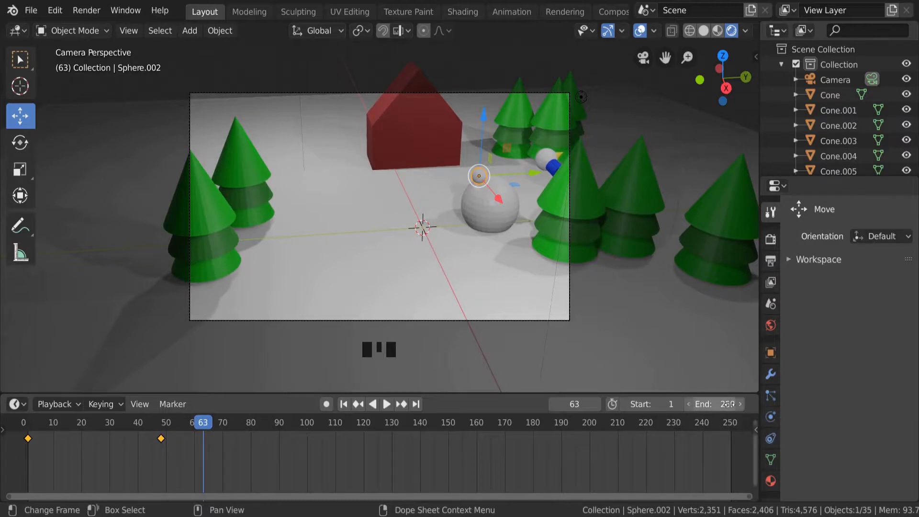
Step: Set the timeline End frame to 63 and move the playhead to frame 33
click(722, 403)
text(63)
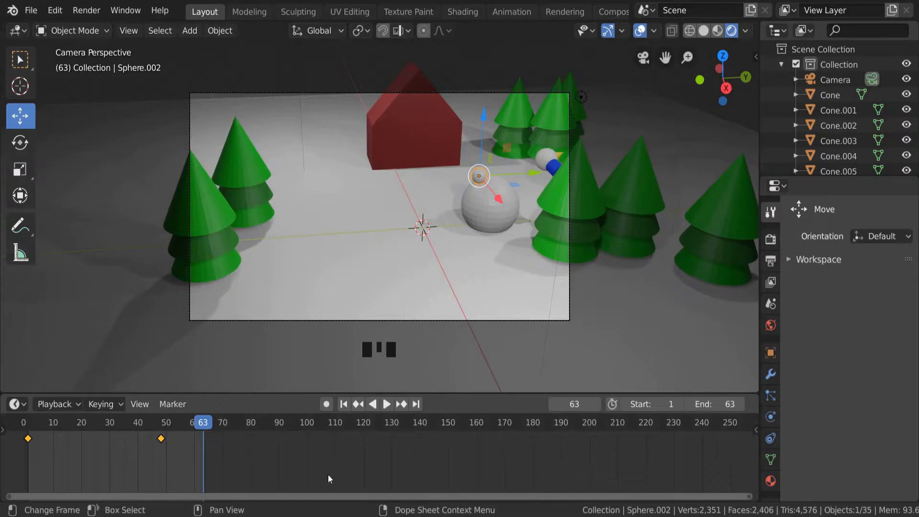
click(386, 404)
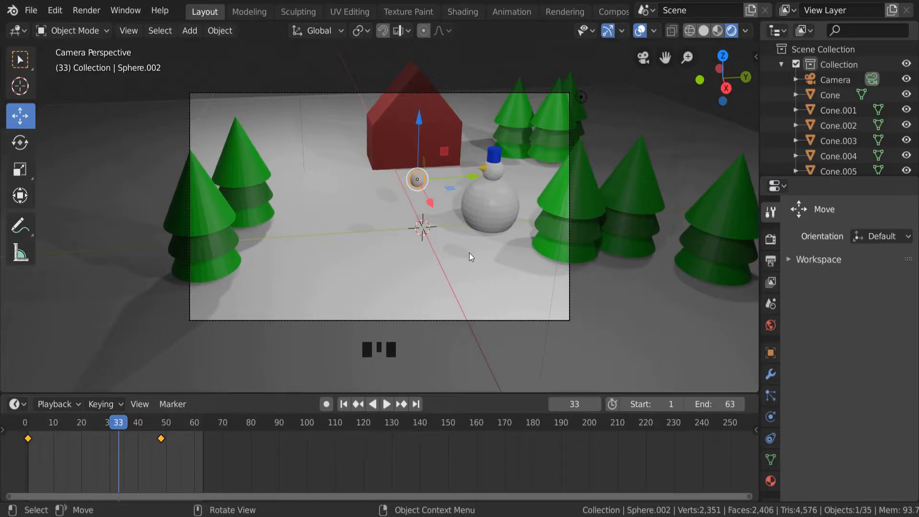
mouse_move(491, 265)
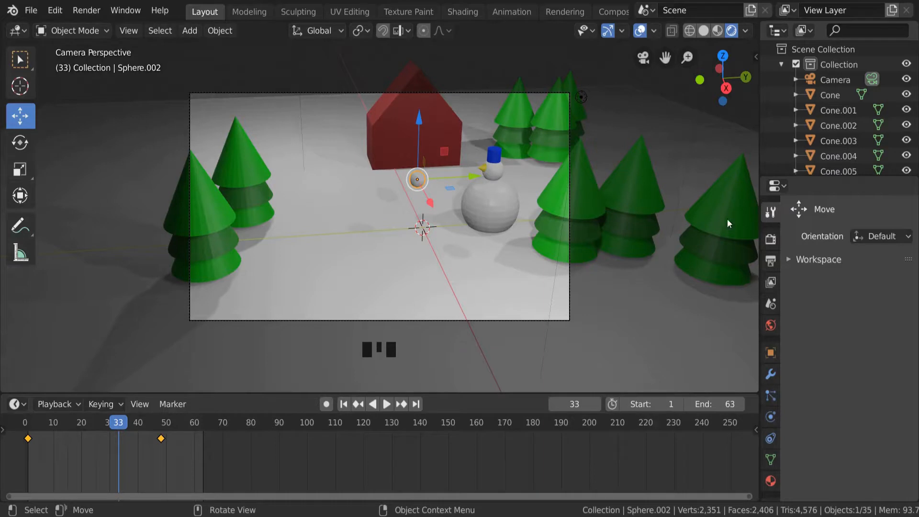
mouse_move(770, 260)
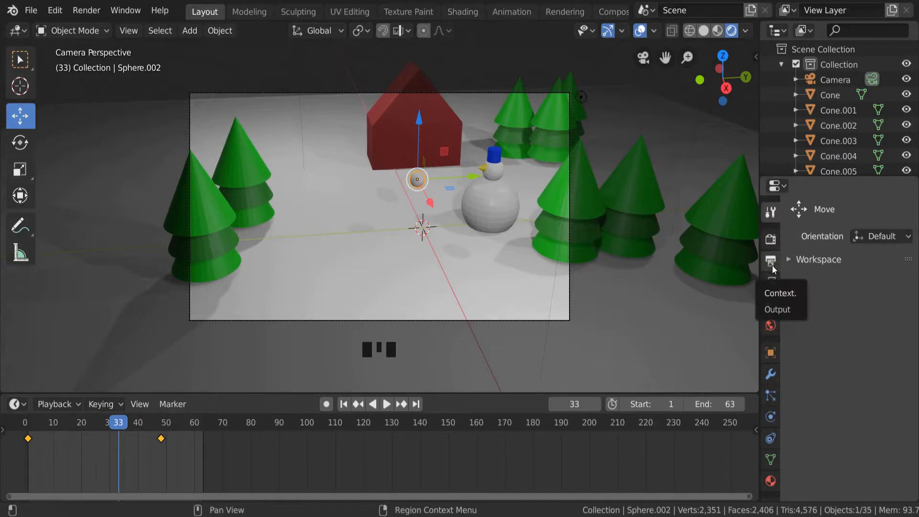
Step: Show Output Properties (1920×1080, 24 fps, frames 1–63) and dismiss the Dimensions presets menu
click(770, 261)
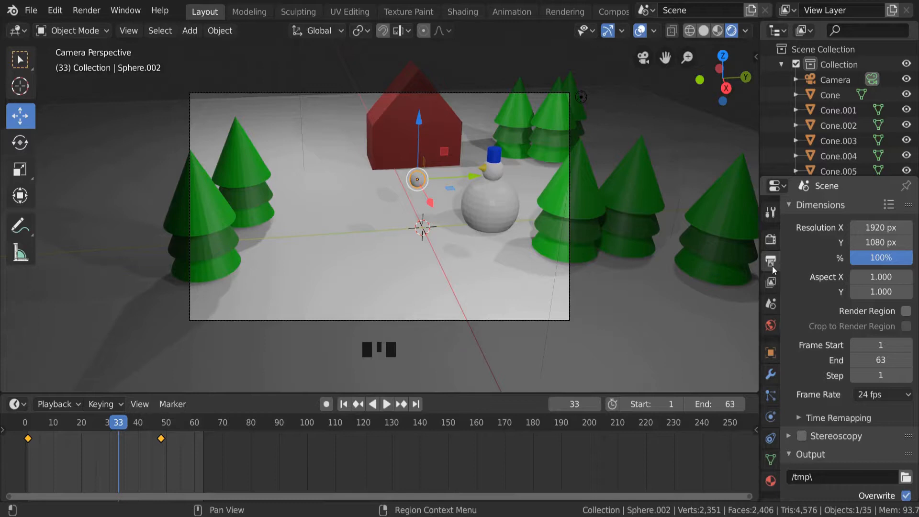
mouse_move(891, 209)
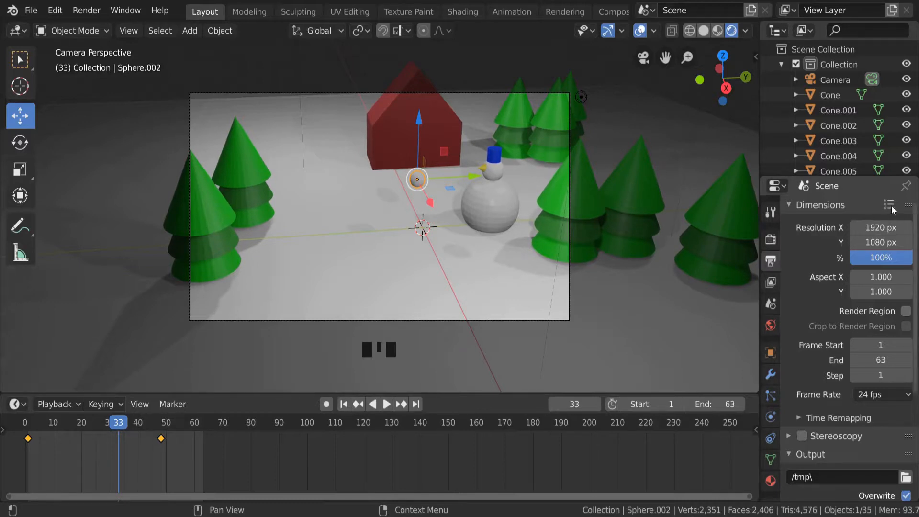
click(888, 205)
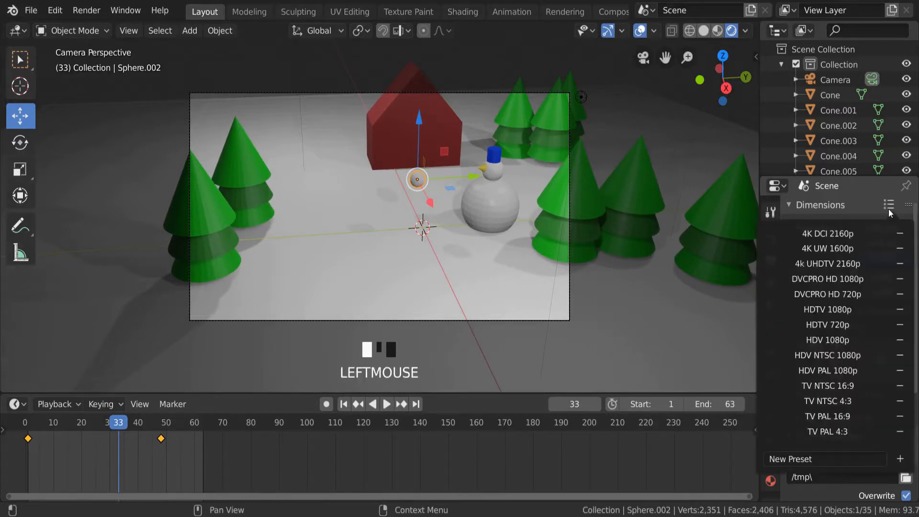
click(827, 249)
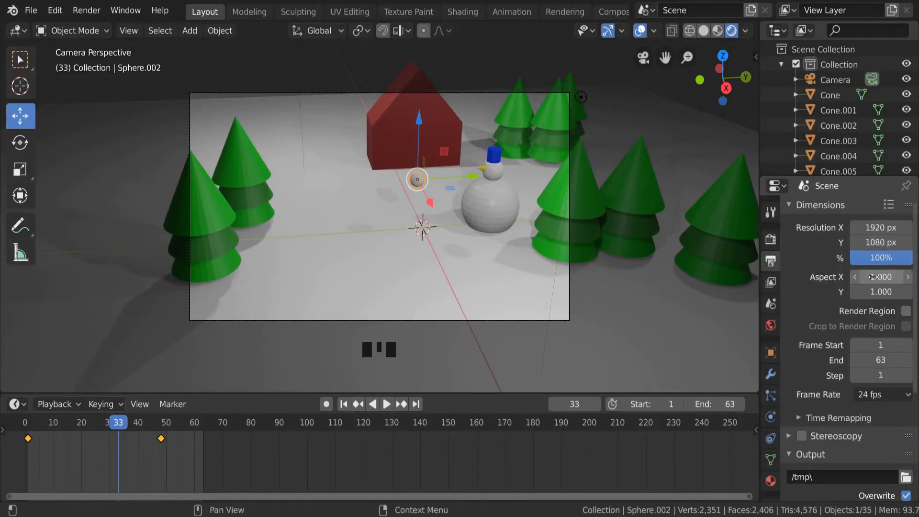
Step: Change the Output panel's File Format from PNG to FFmpeg video
scroll(down, 3)
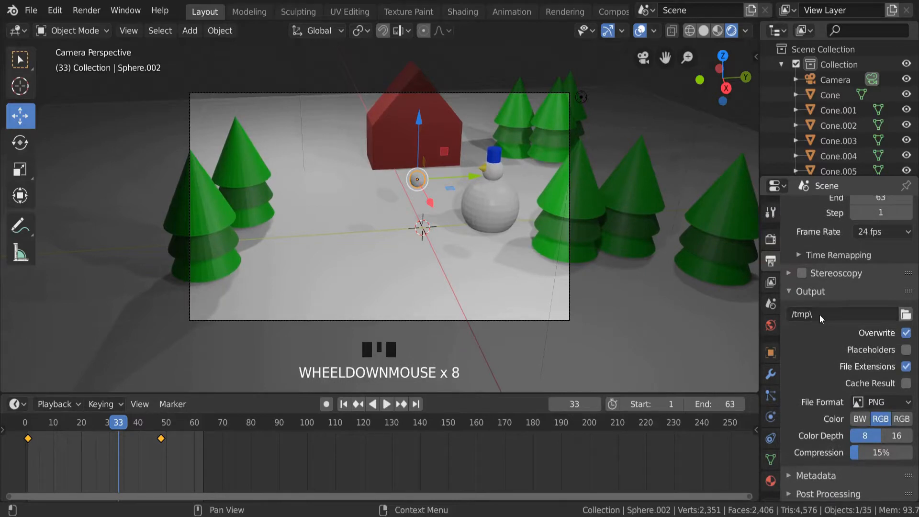
mouse_move(820, 319)
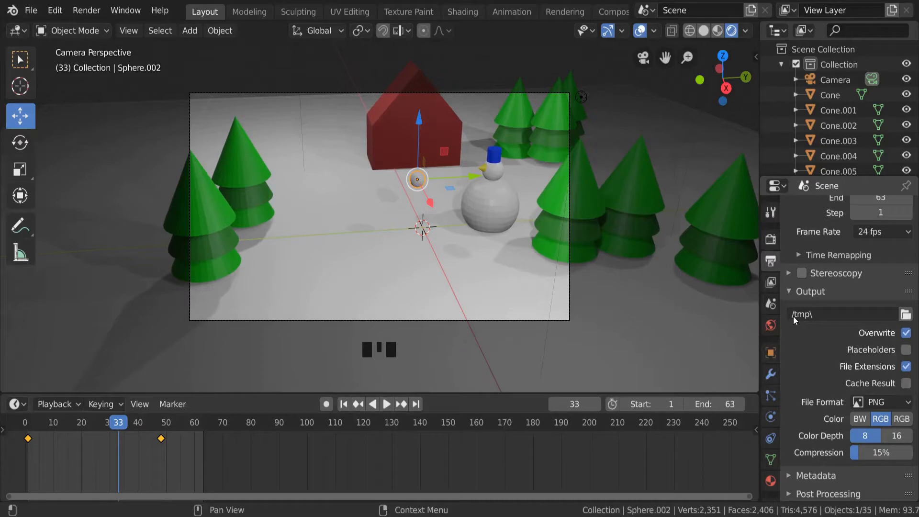
mouse_move(810, 315)
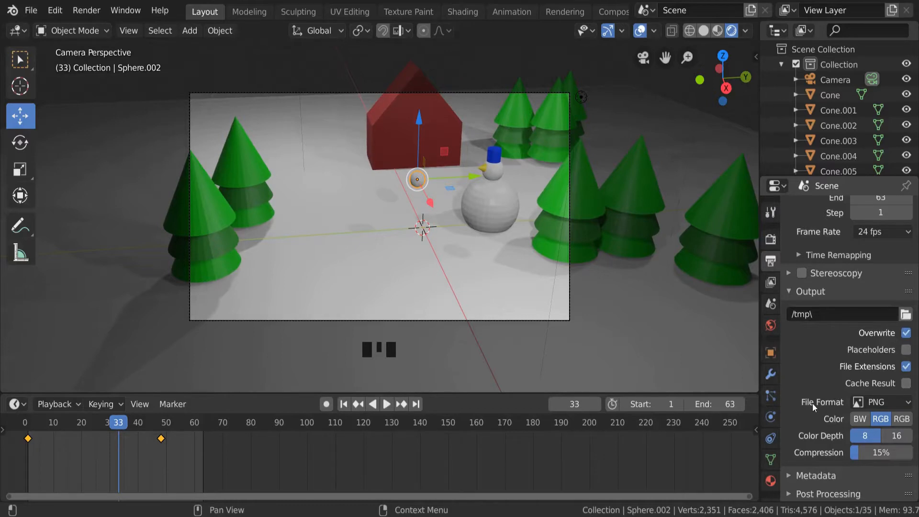
mouse_move(889, 402)
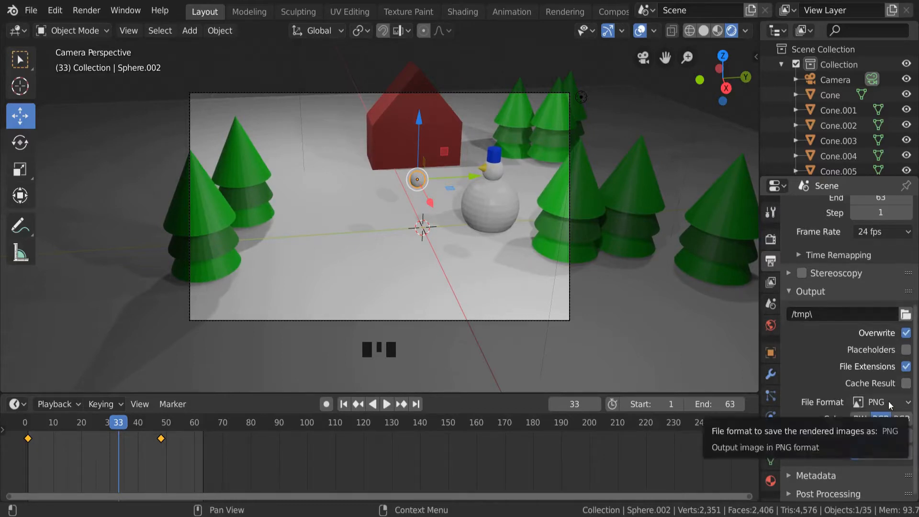
click(883, 402)
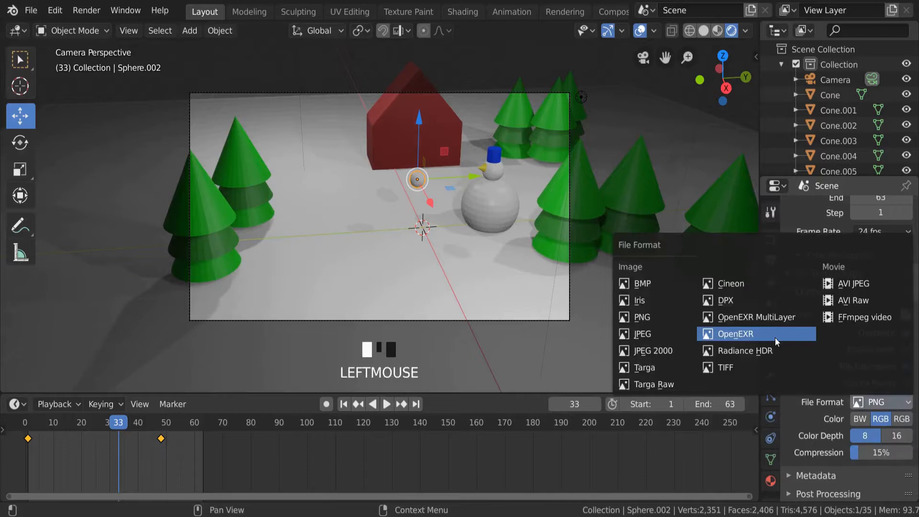
mouse_move(868, 317)
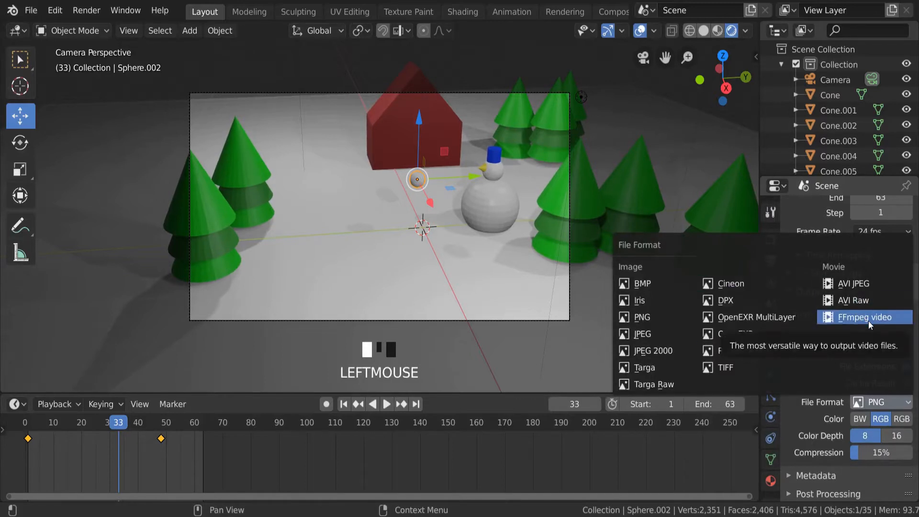
click(864, 317)
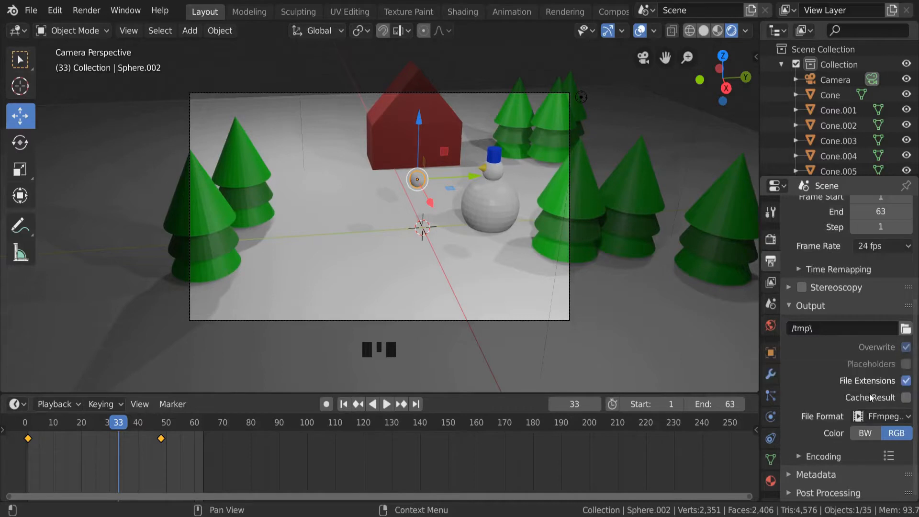
mouse_move(879, 405)
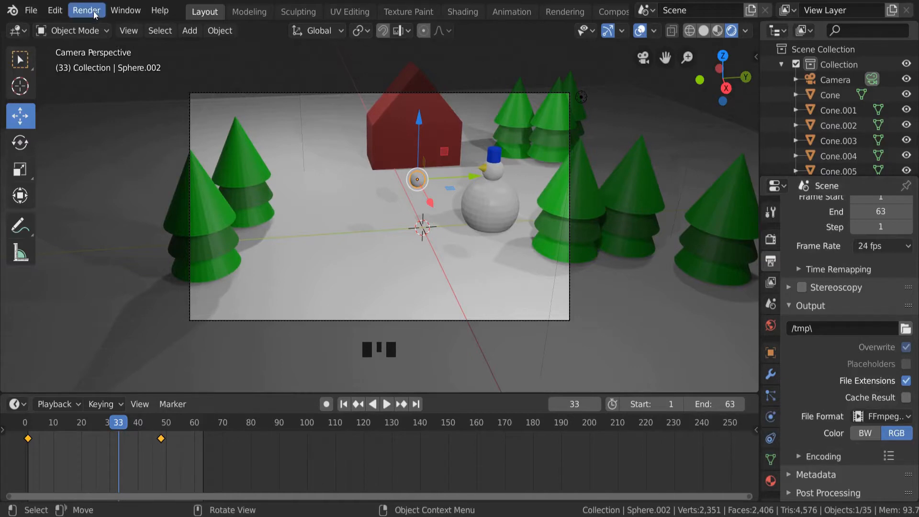
Step: Run Render Animation to output all 63 frames as an MKV video in tmp
click(86, 10)
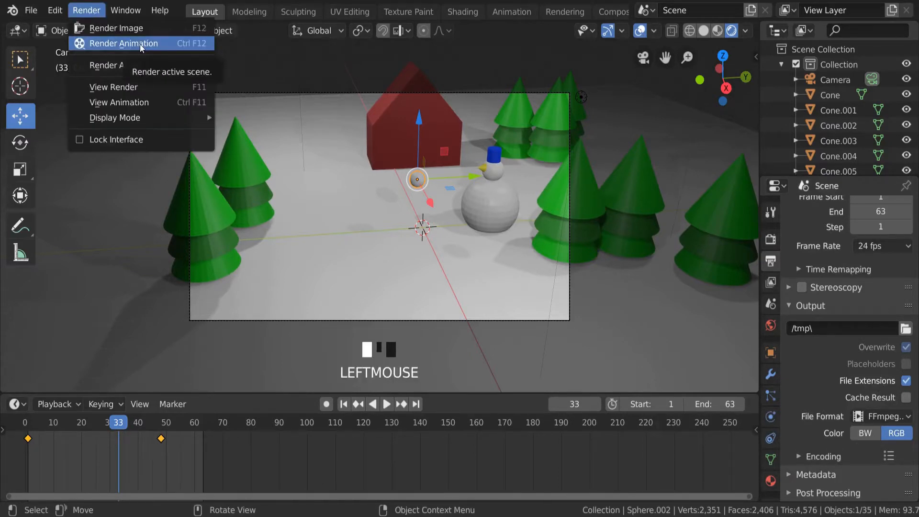
click(123, 43)
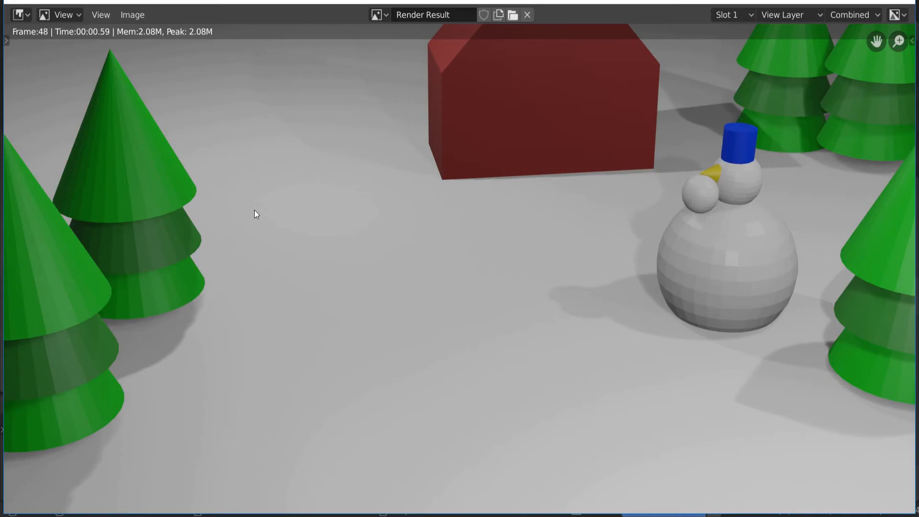
key(Right)
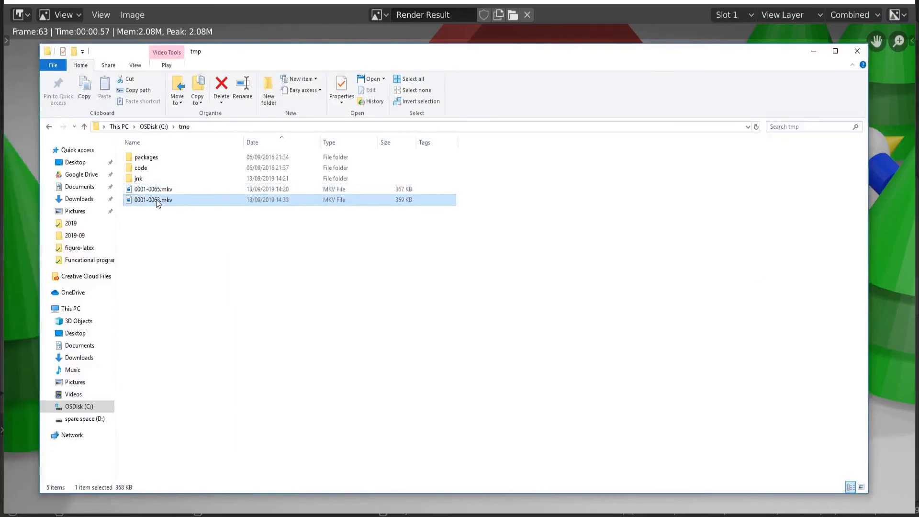
mouse_move(145, 208)
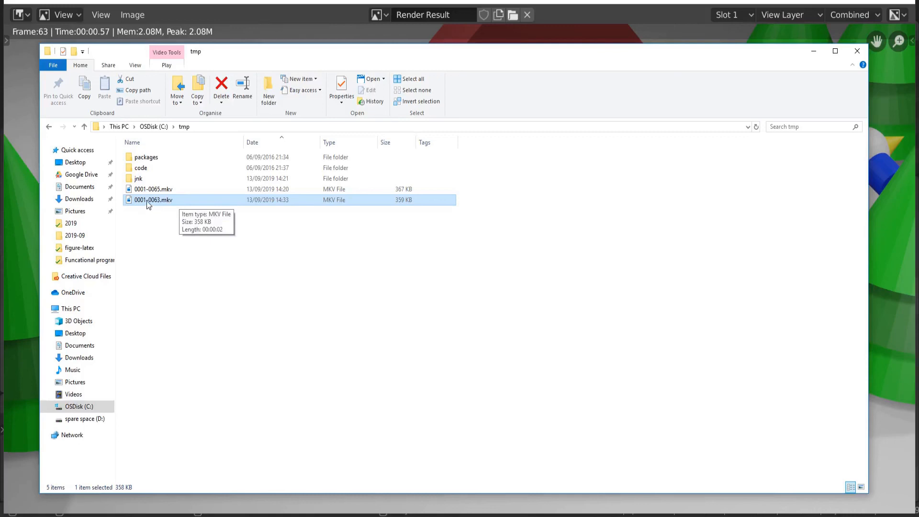
mouse_move(159, 205)
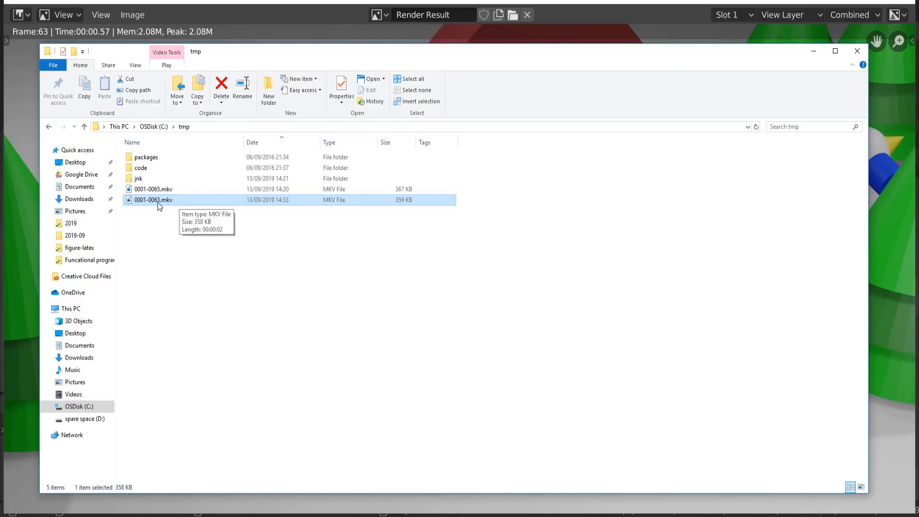